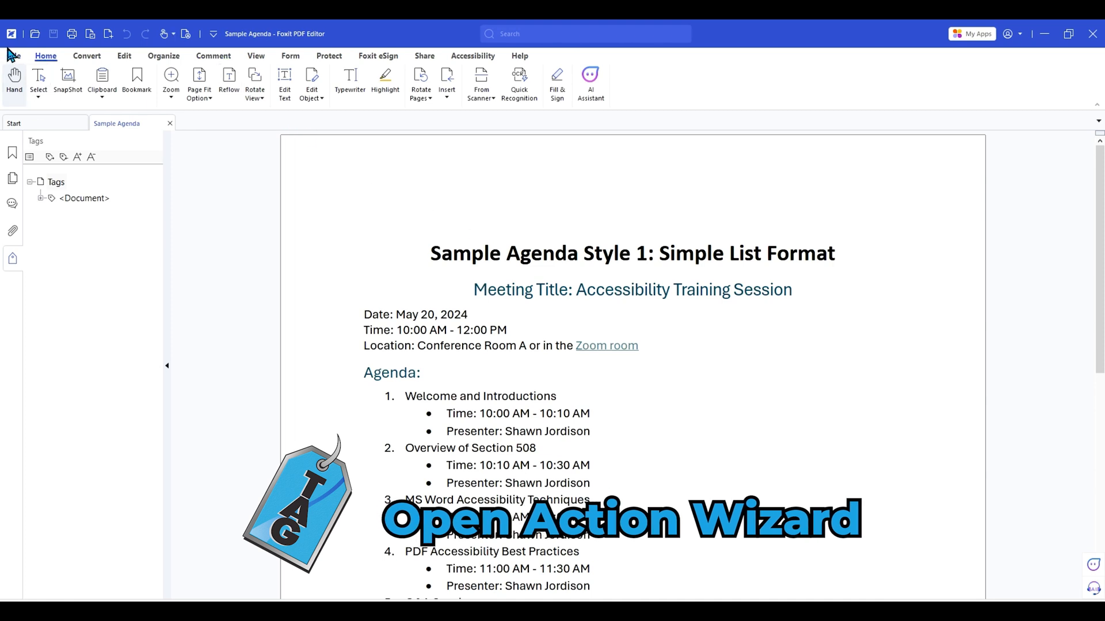
Launch the Action Wizard from the File menu and pick Make Accessible (PDF/UA-1).
click(18, 56)
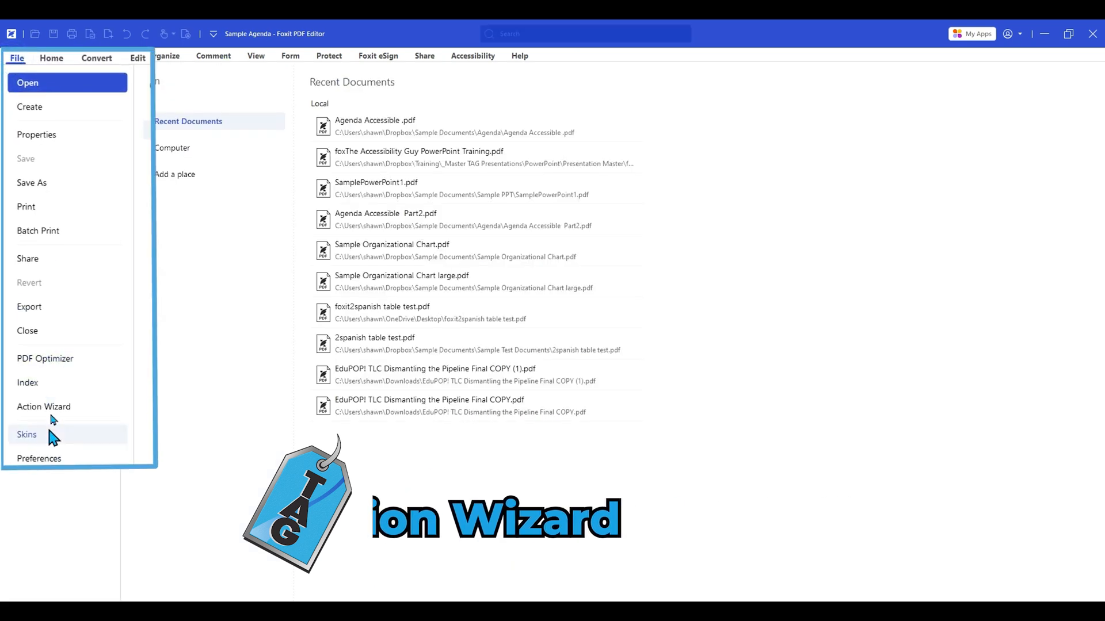
click(43, 407)
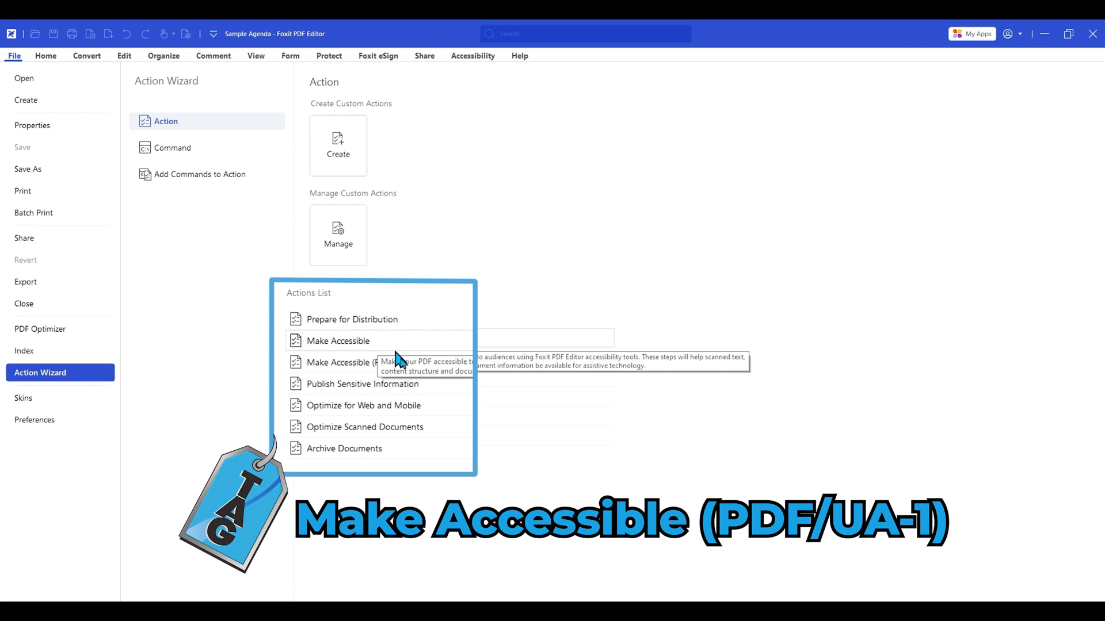
mouse_move(437, 372)
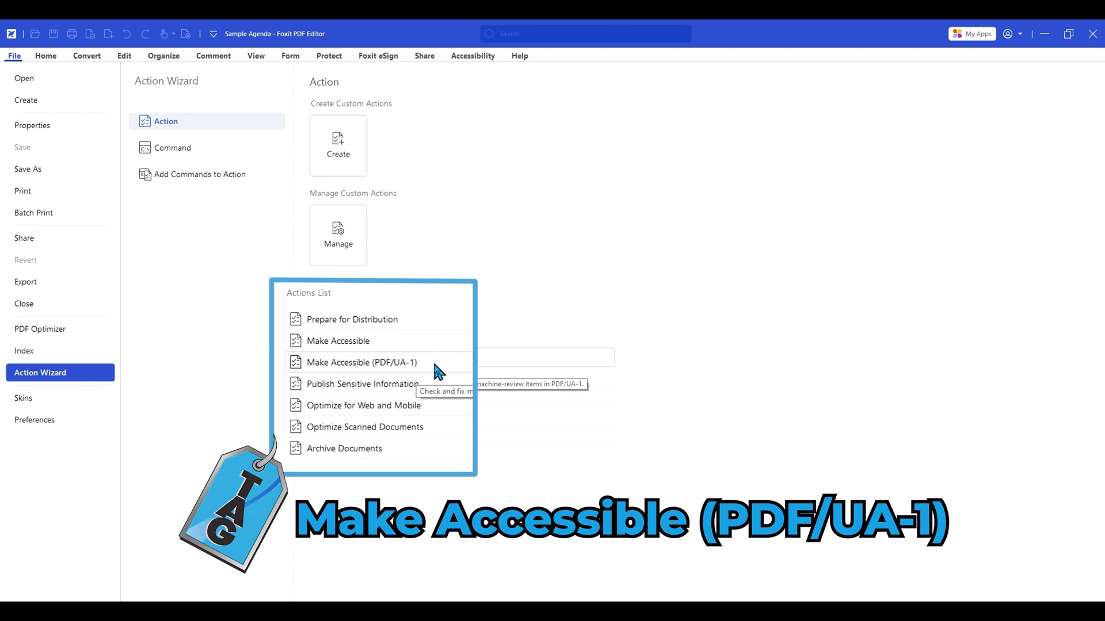
click(361, 363)
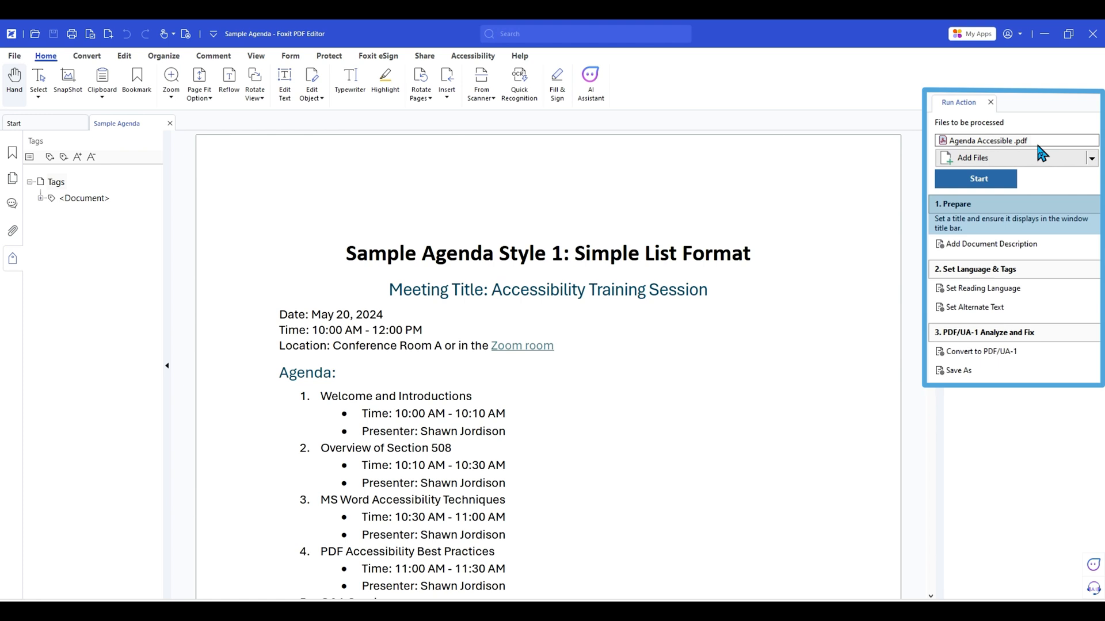
mouse_move(1031, 152)
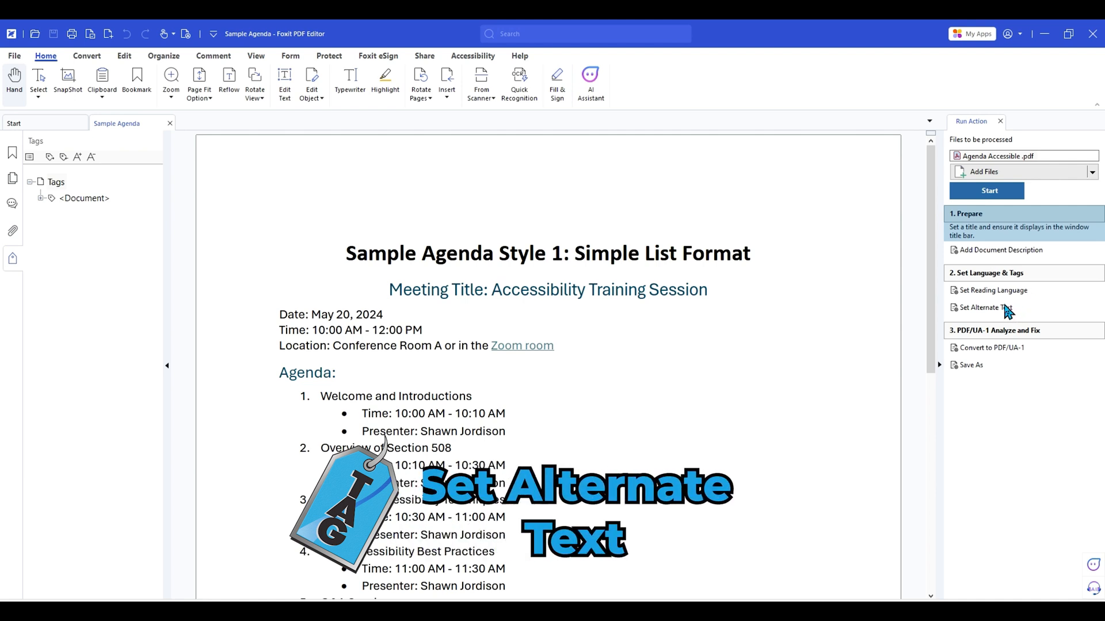
mouse_move(1014, 359)
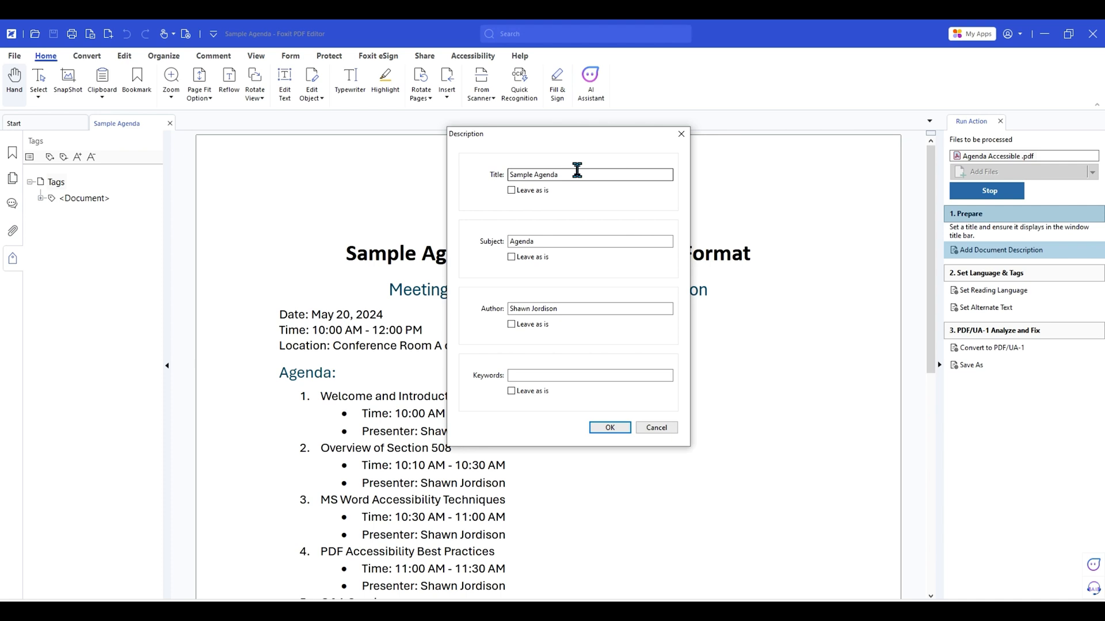
mouse_move(571, 158)
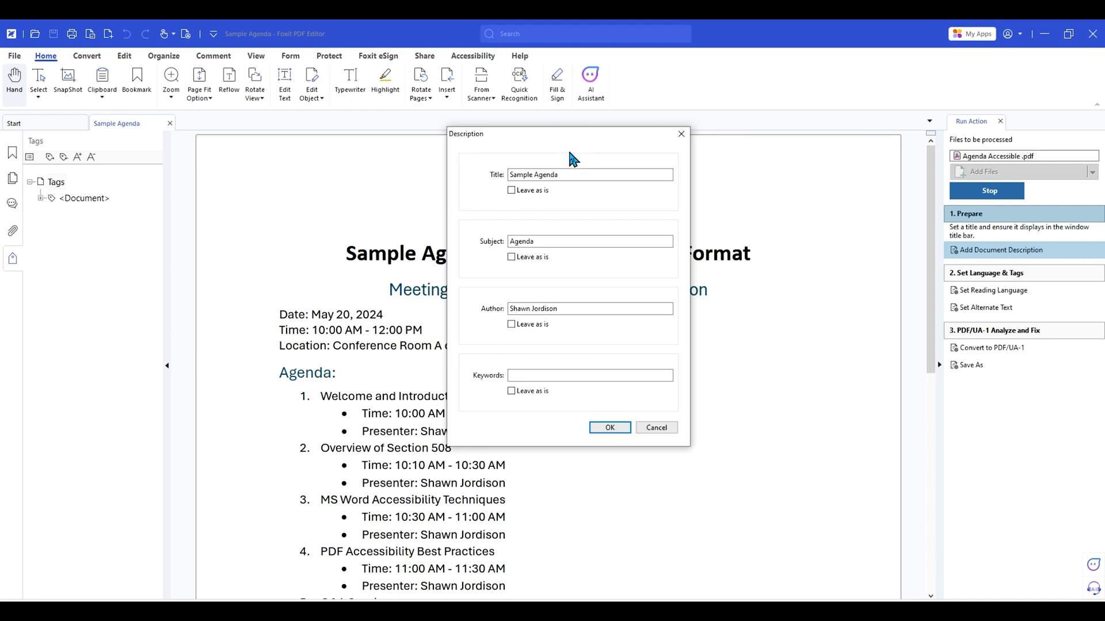
Add the keyword 'agenda' to the document description and confirm it.
click(541, 242)
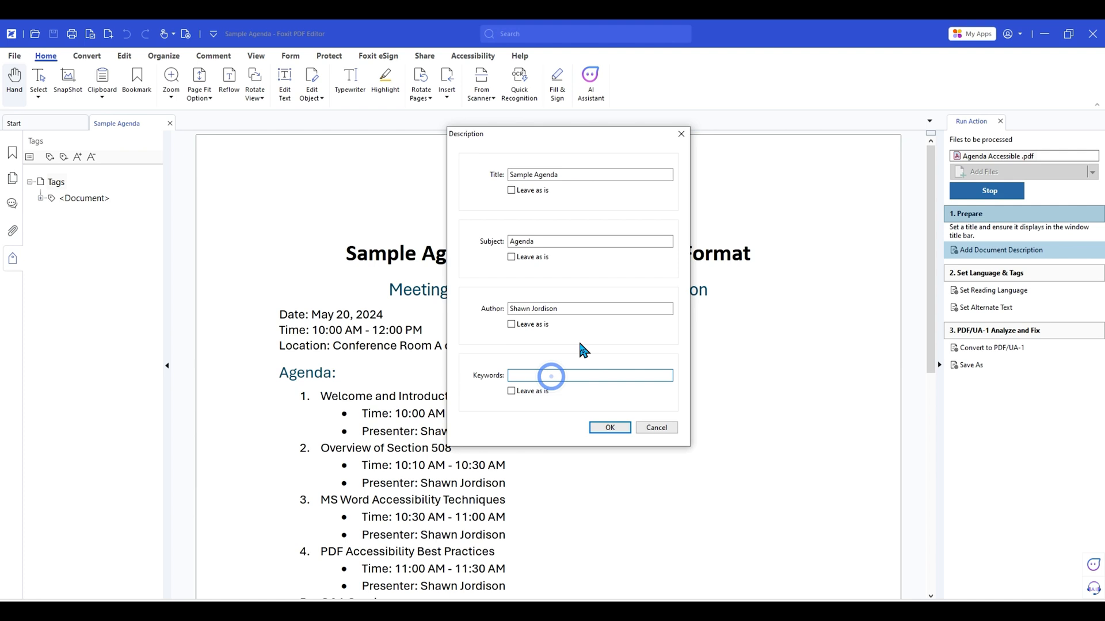
text(agenda for accessibility)
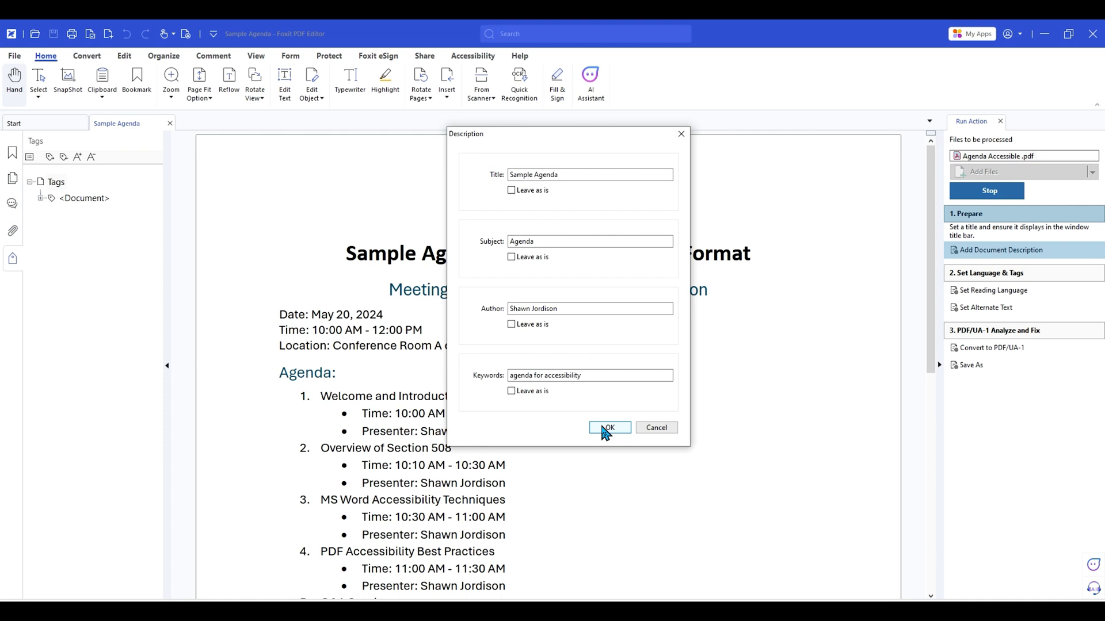
click(610, 427)
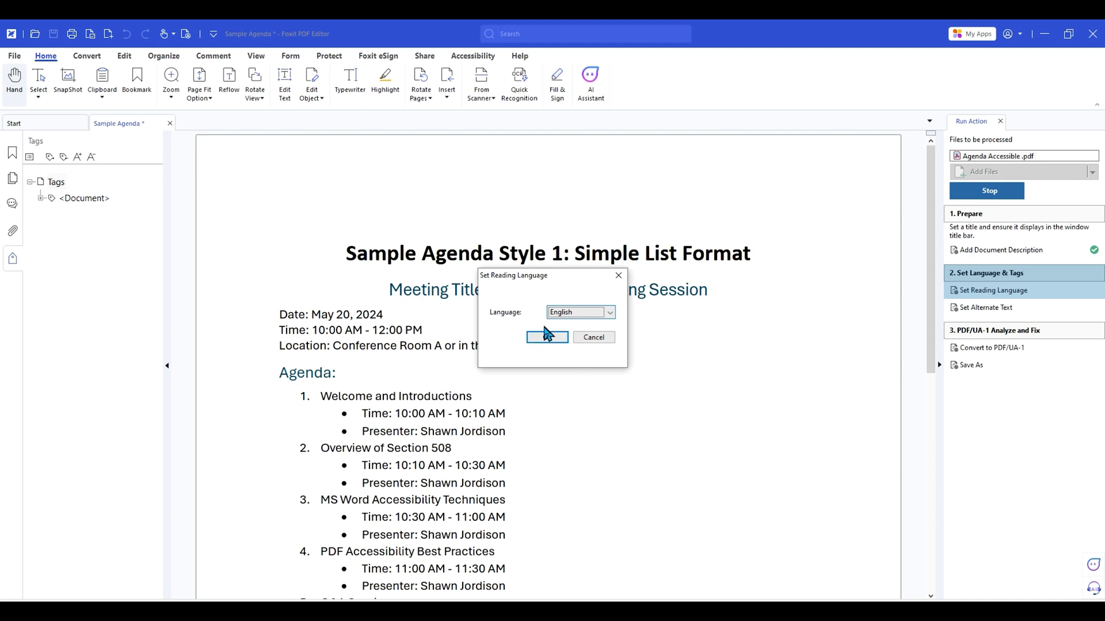
Confirm English as reading language and acknowledge the alternate-text scan found no figures.
click(547, 337)
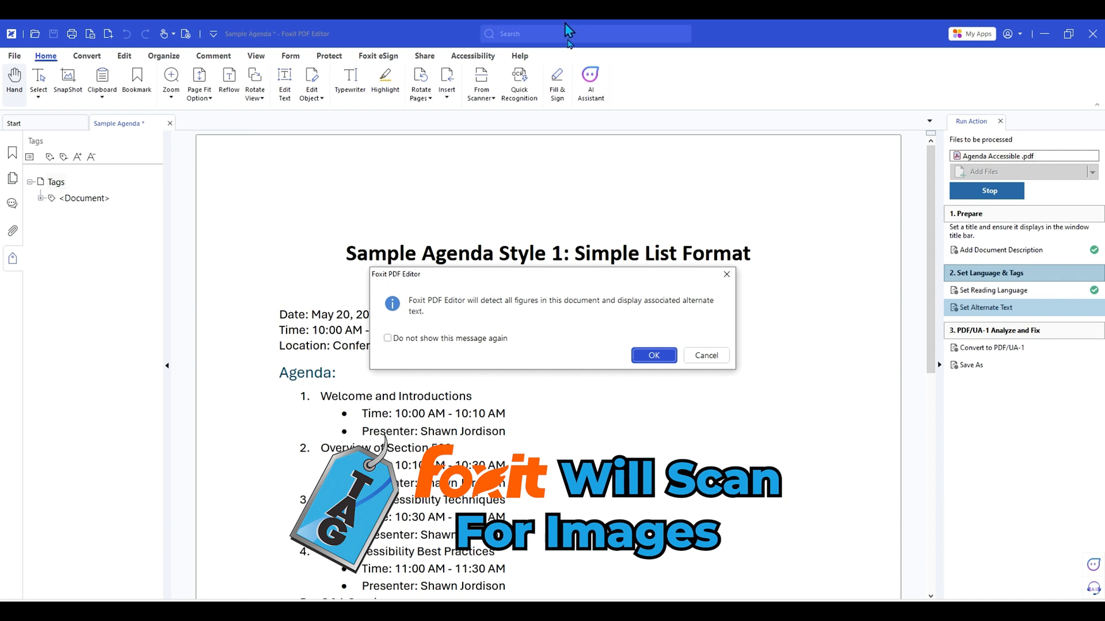
click(653, 355)
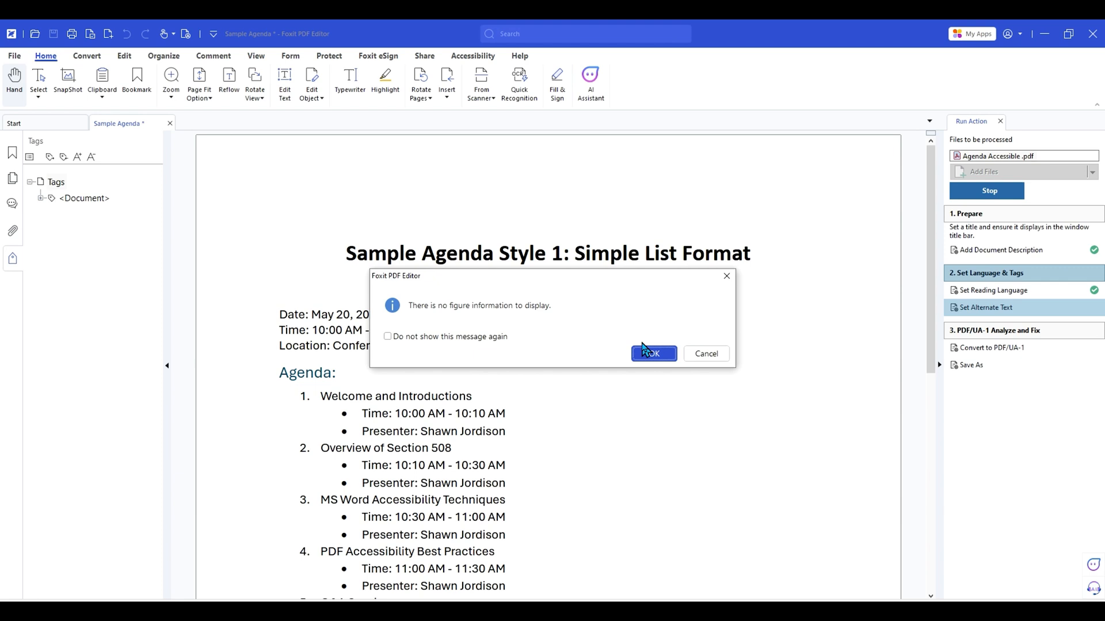
click(652, 353)
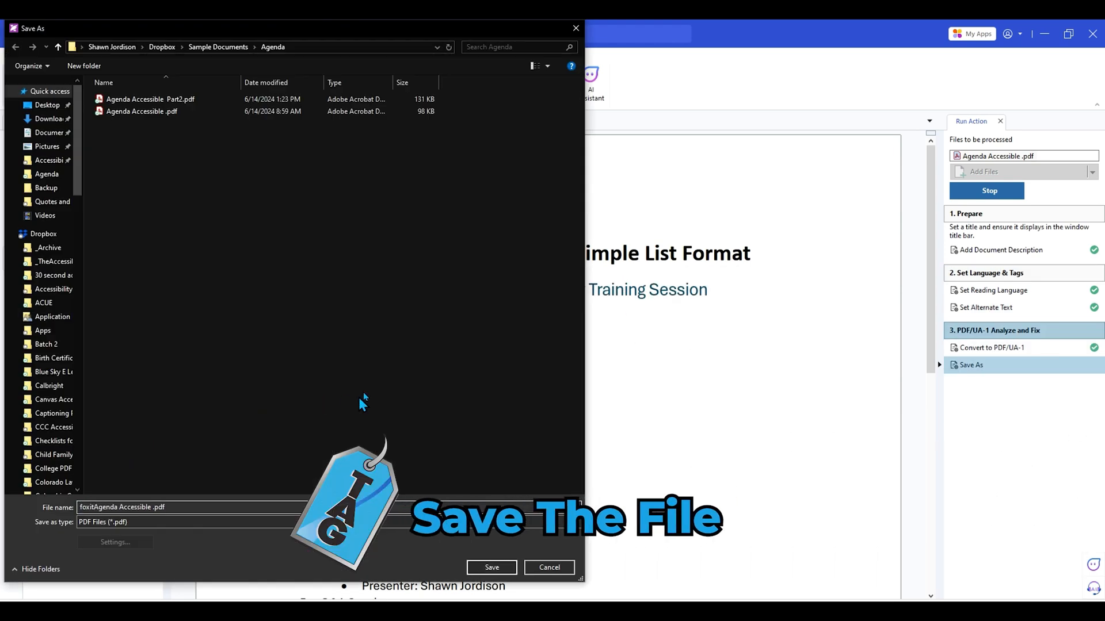
Save the accessible copy, then drill into PAC 2024's failing Role mapping structure-types check.
click(493, 567)
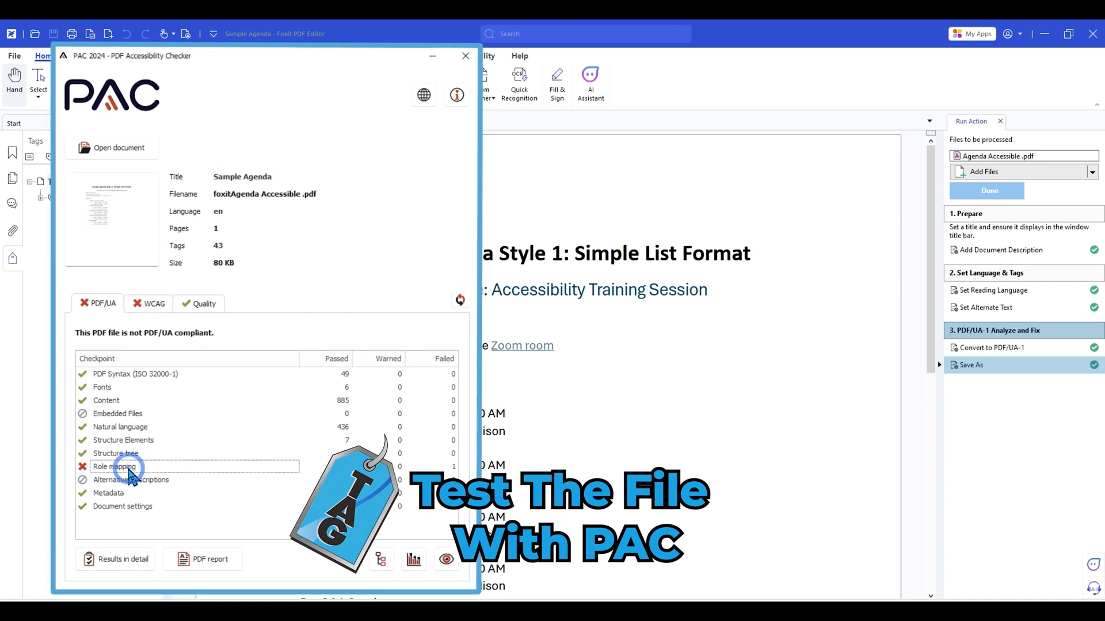
click(115, 559)
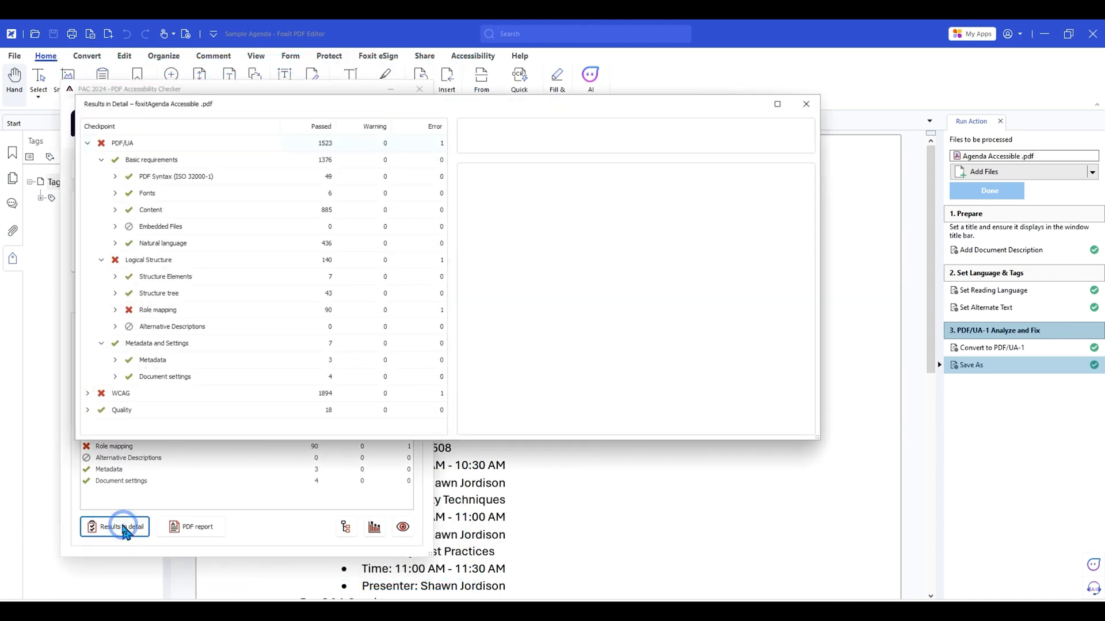
click(115, 310)
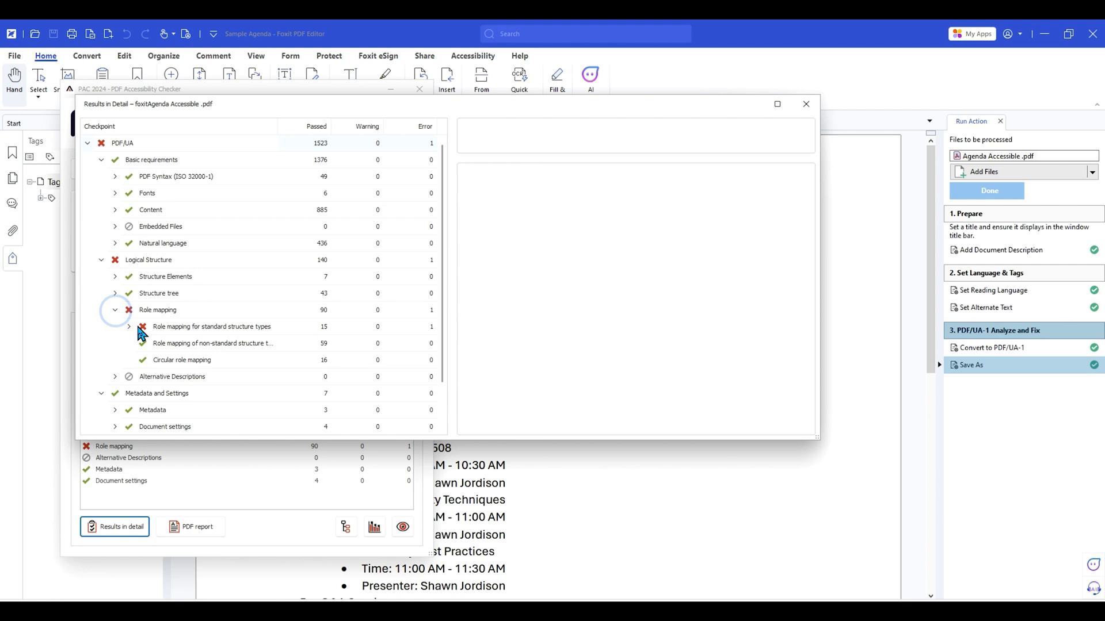
click(129, 327)
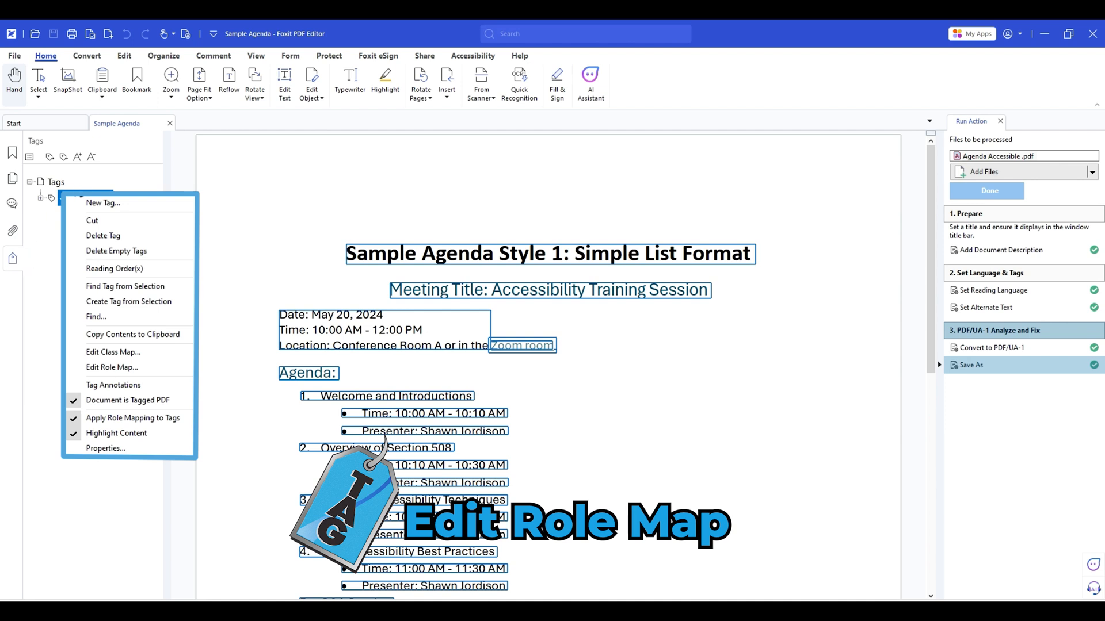
In Edit Role Map, delete the /RT /Span entry and apply the change.
click(113, 367)
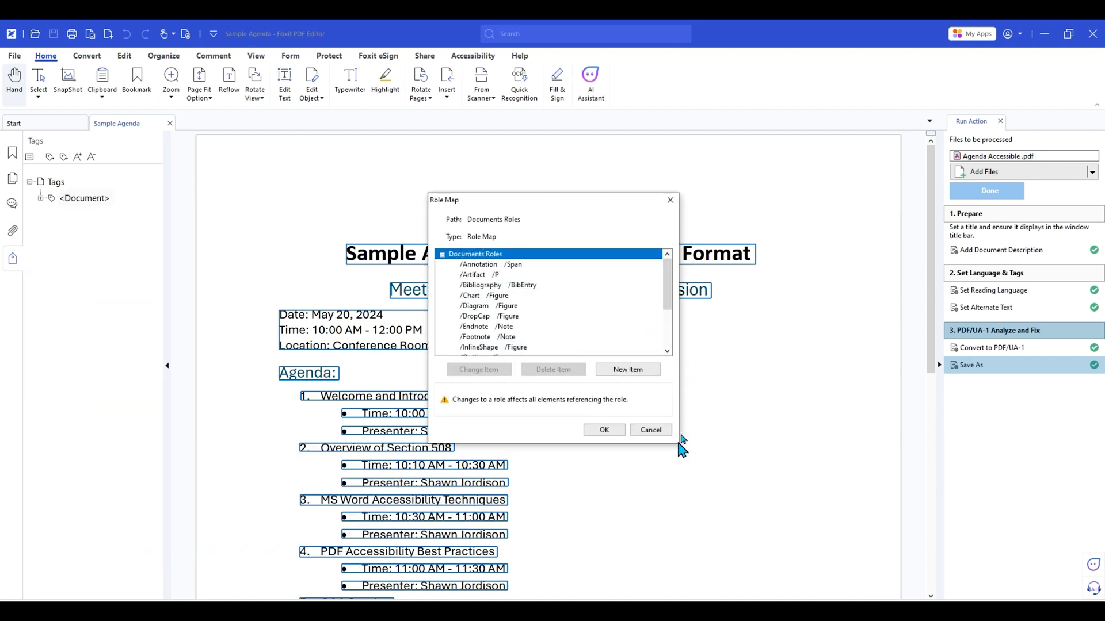
click(667, 351)
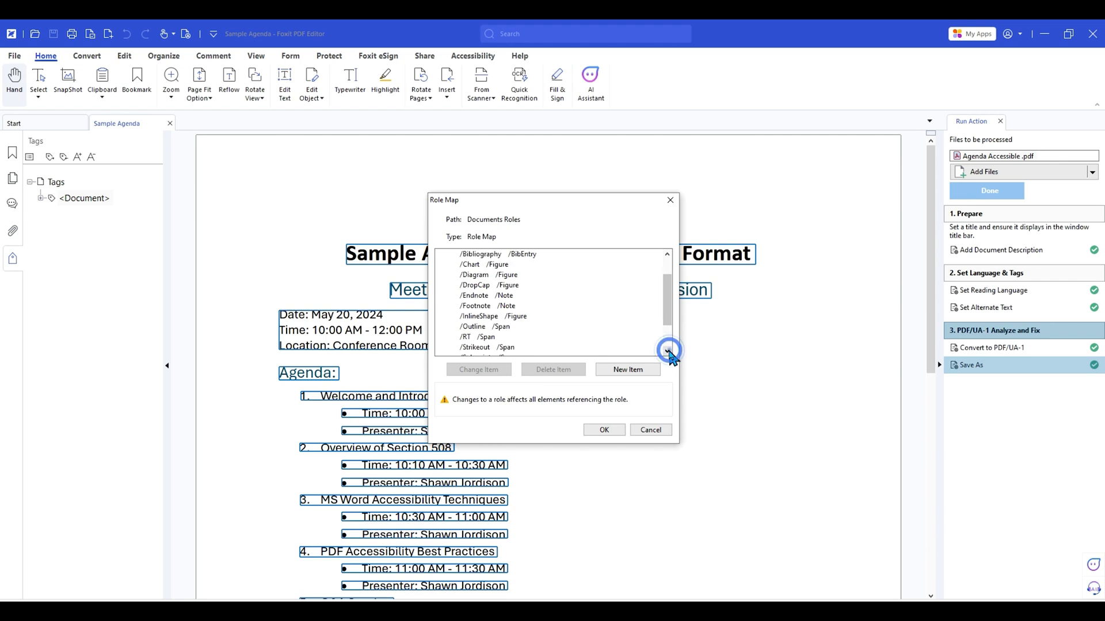
click(481, 336)
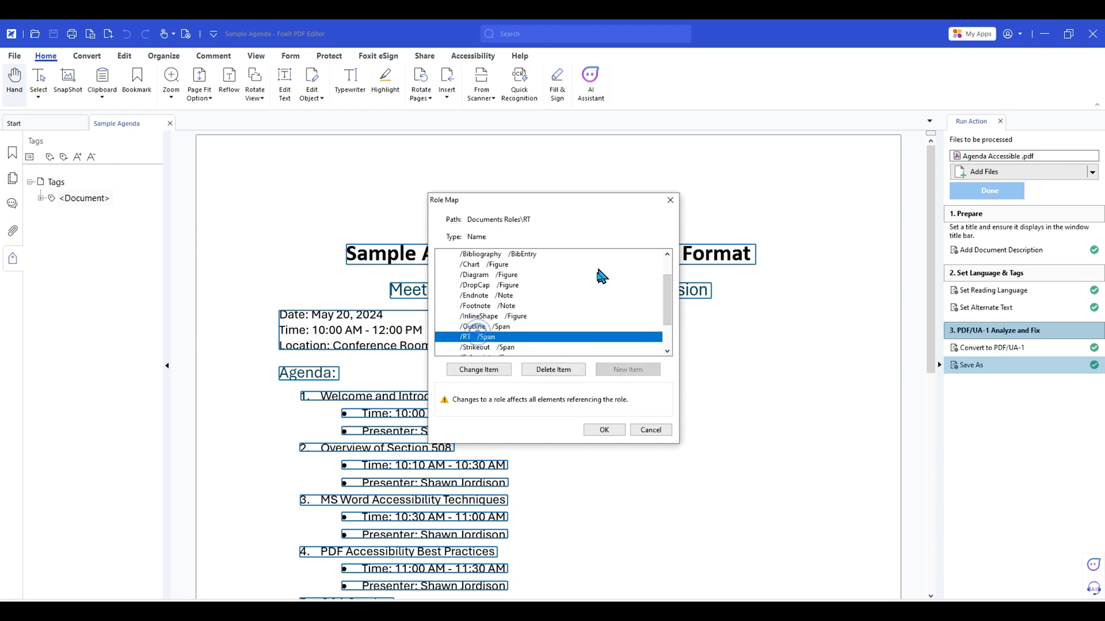
scroll(down, 3)
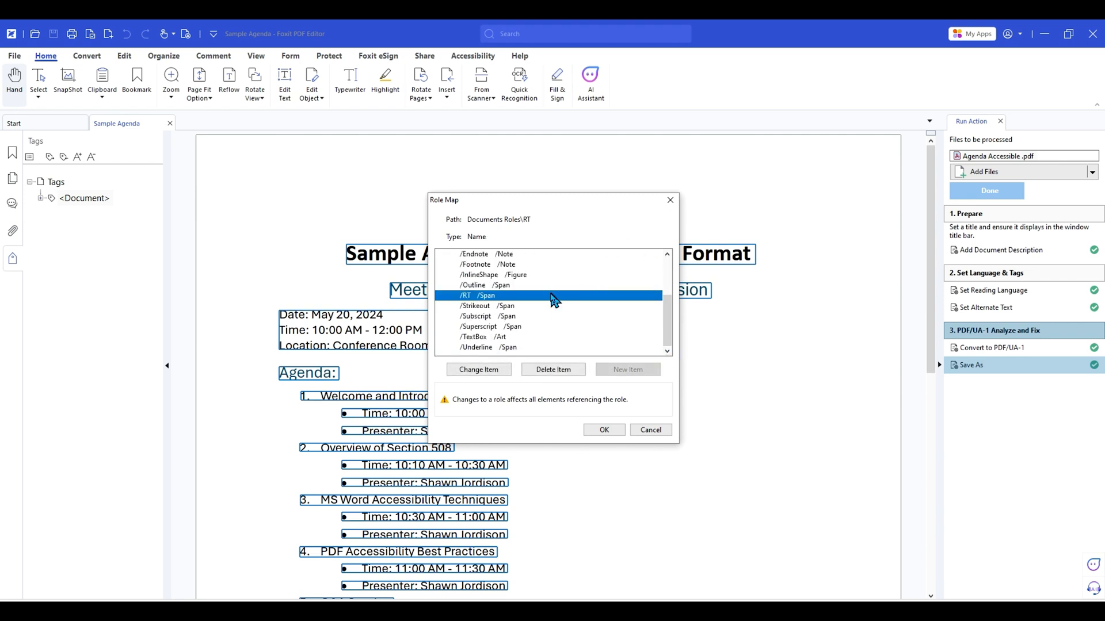
mouse_move(479, 306)
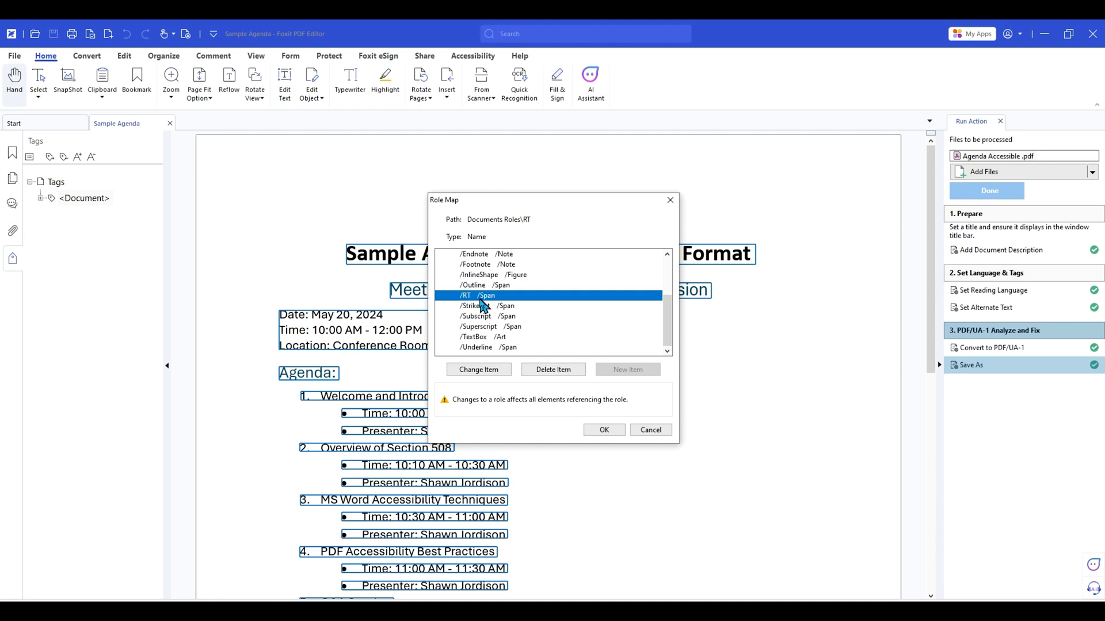
mouse_move(499, 295)
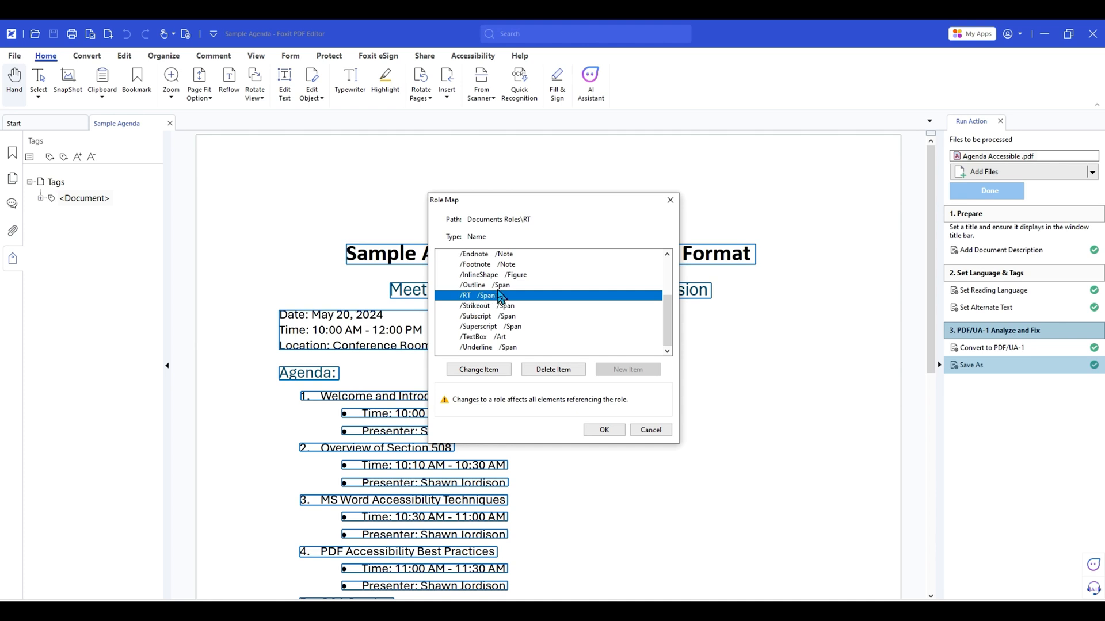
mouse_move(498, 303)
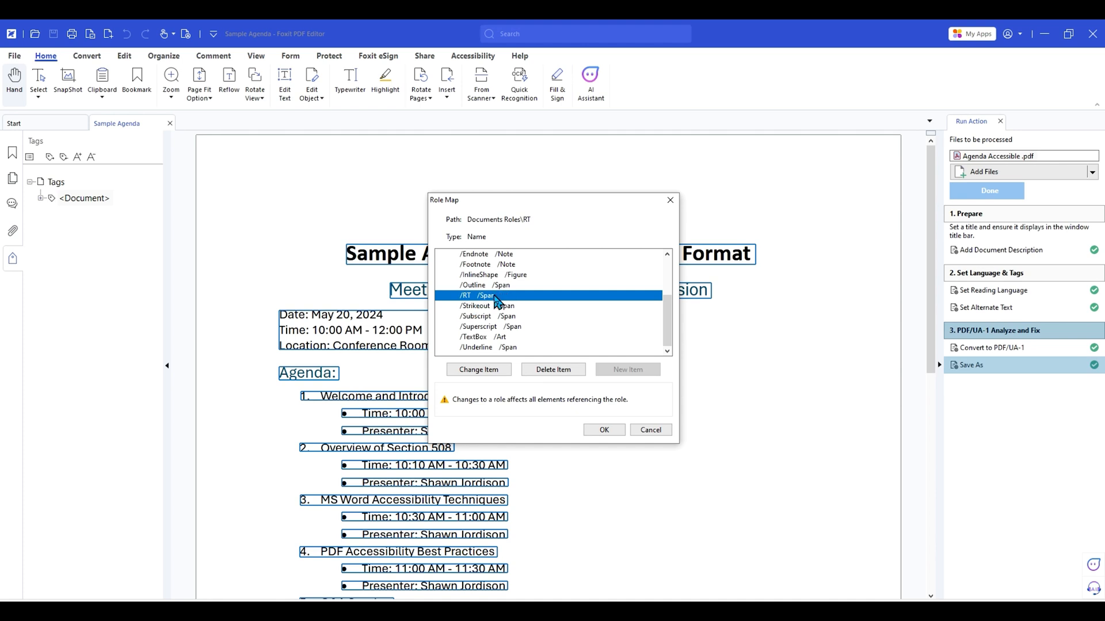
mouse_move(486, 297)
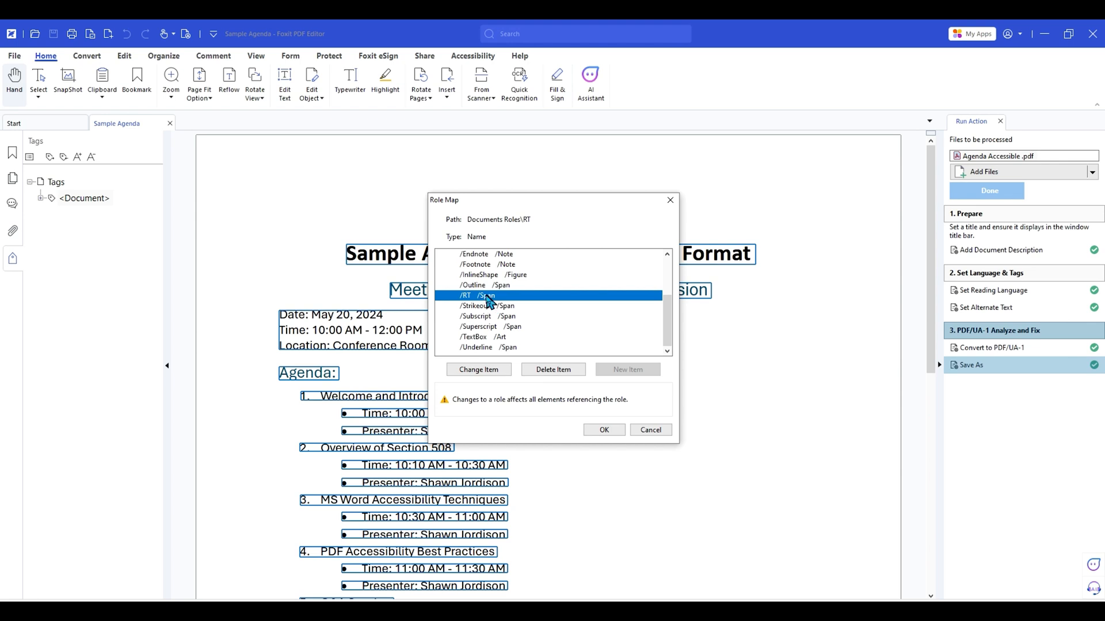
click(553, 370)
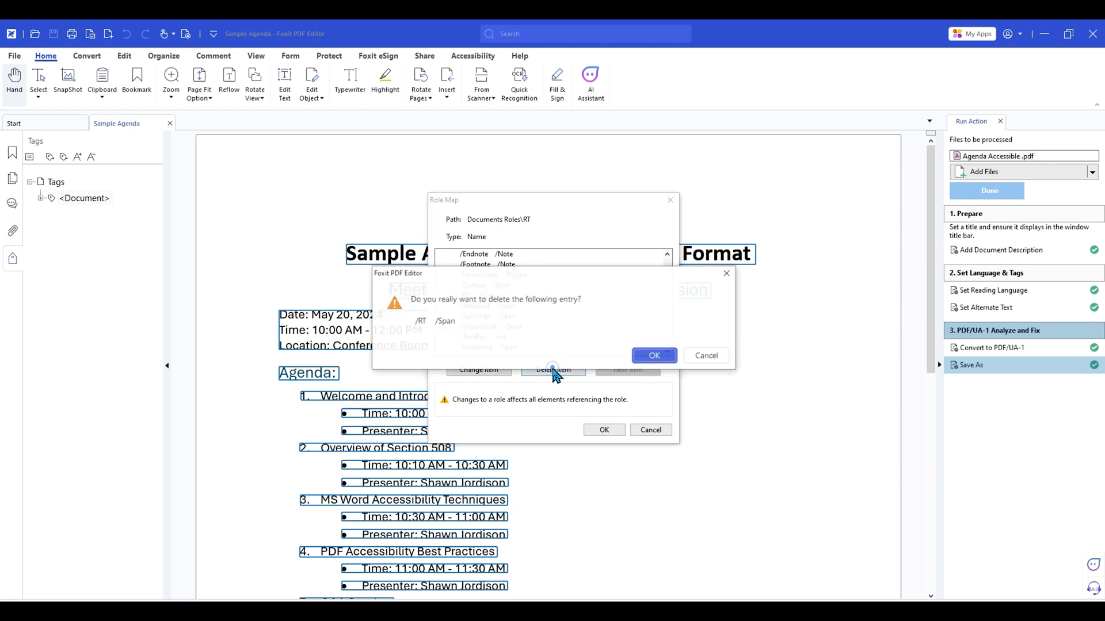
click(654, 354)
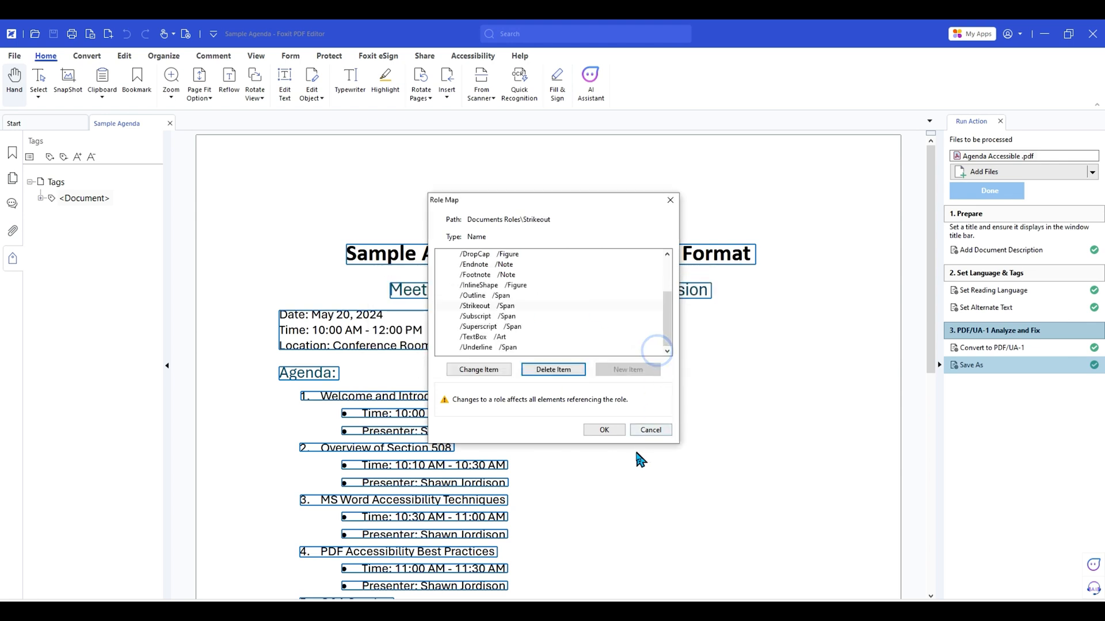
click(605, 430)
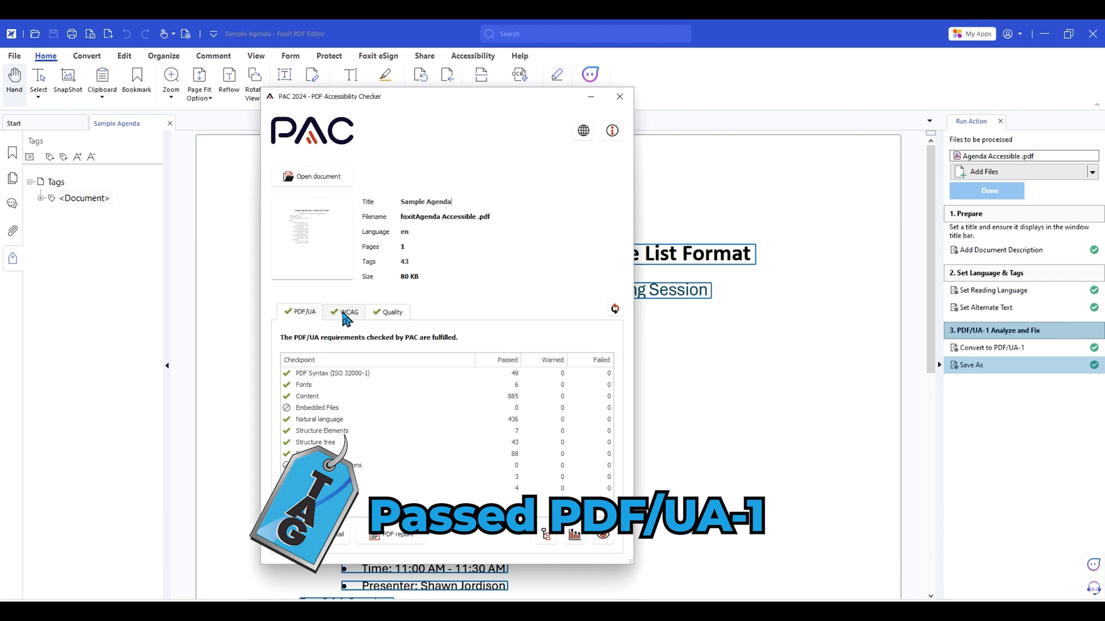
View PAC 2024's Quality results showing no issues, then close the checker.
click(391, 312)
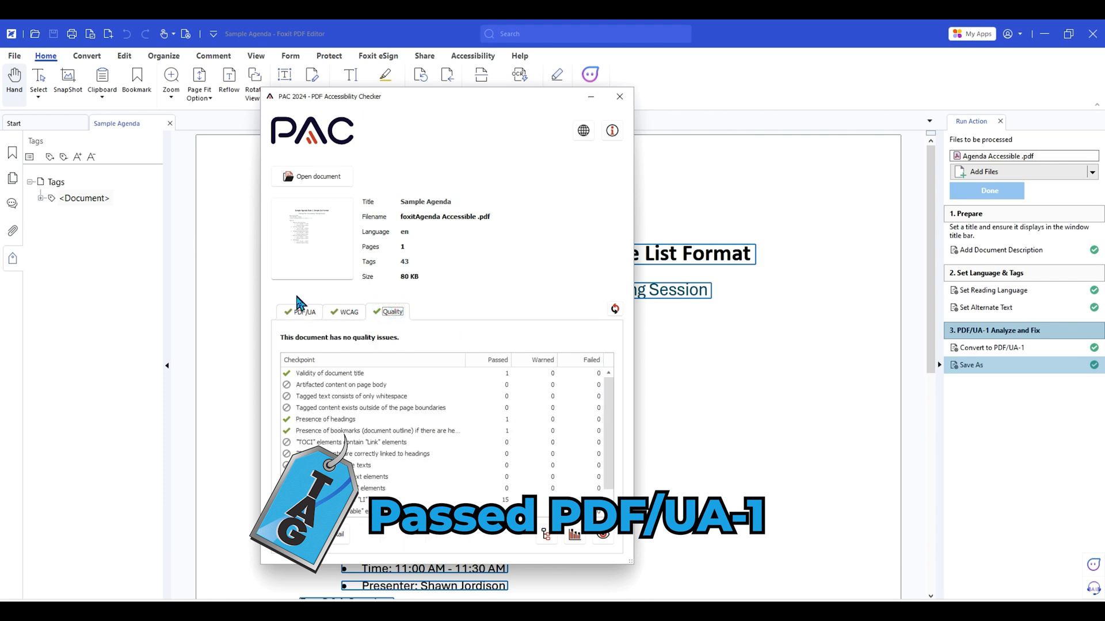
click(619, 97)
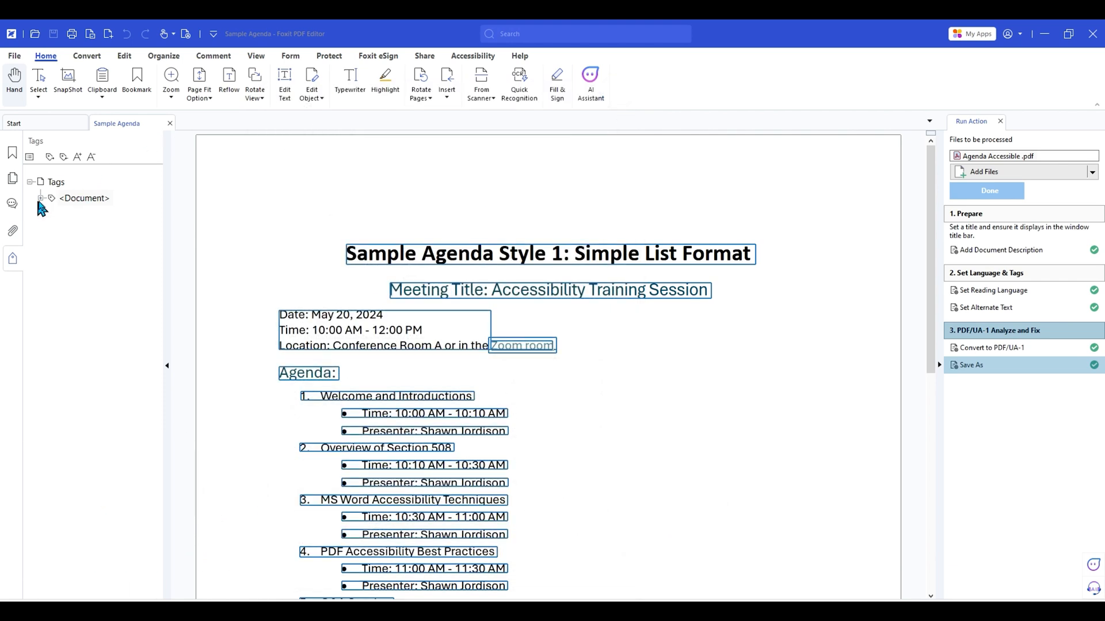
Expand the Document tag and highlight the content covered by the H3 and L tags.
click(40, 198)
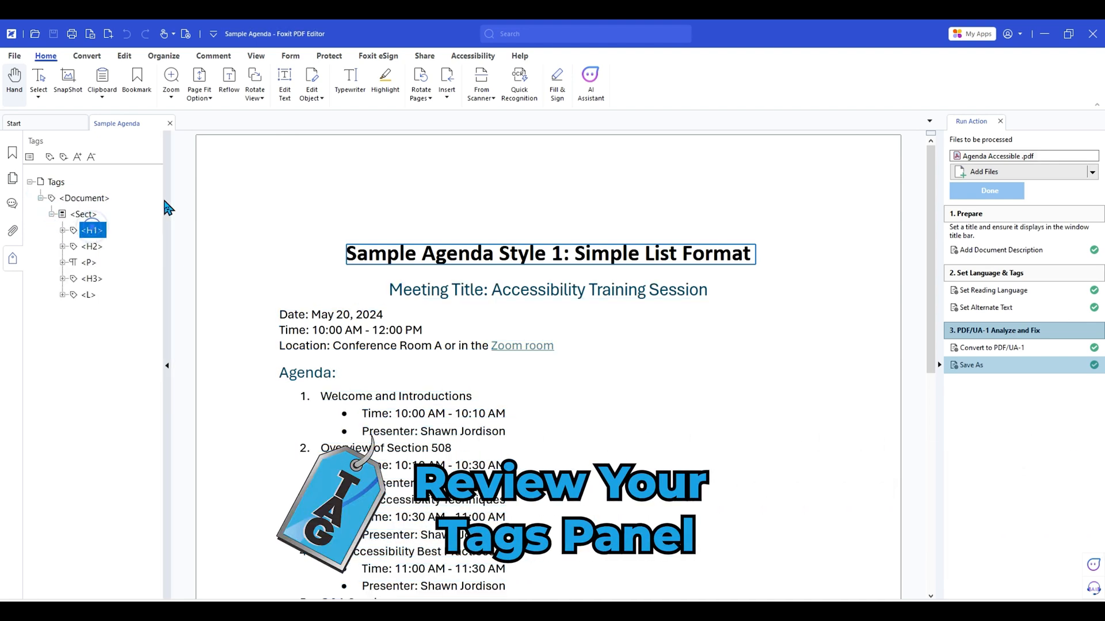
click(91, 279)
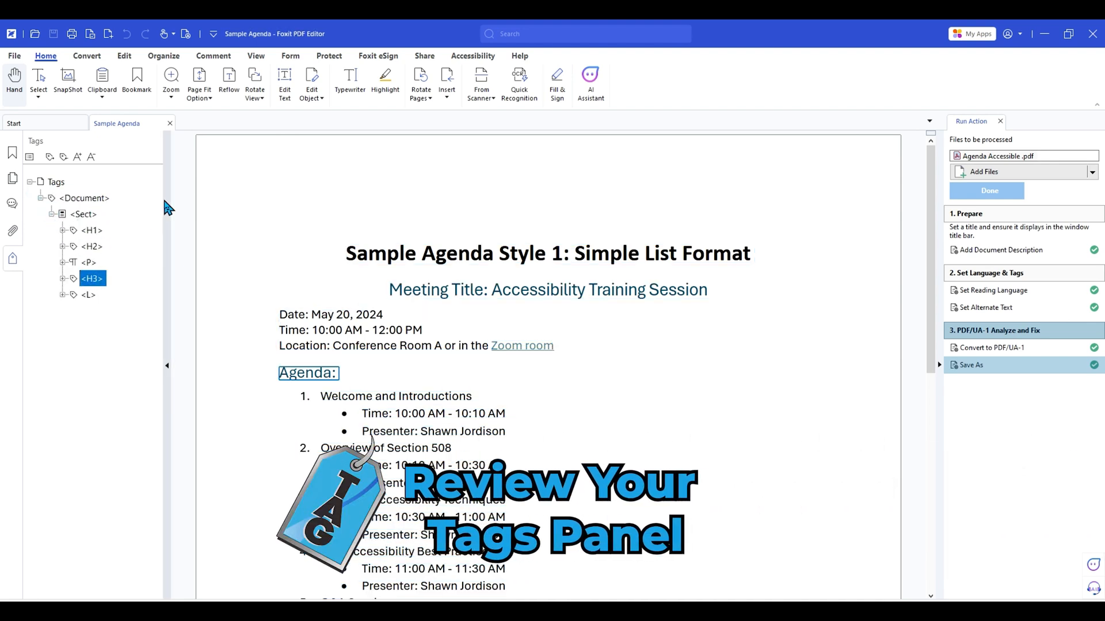
click(88, 295)
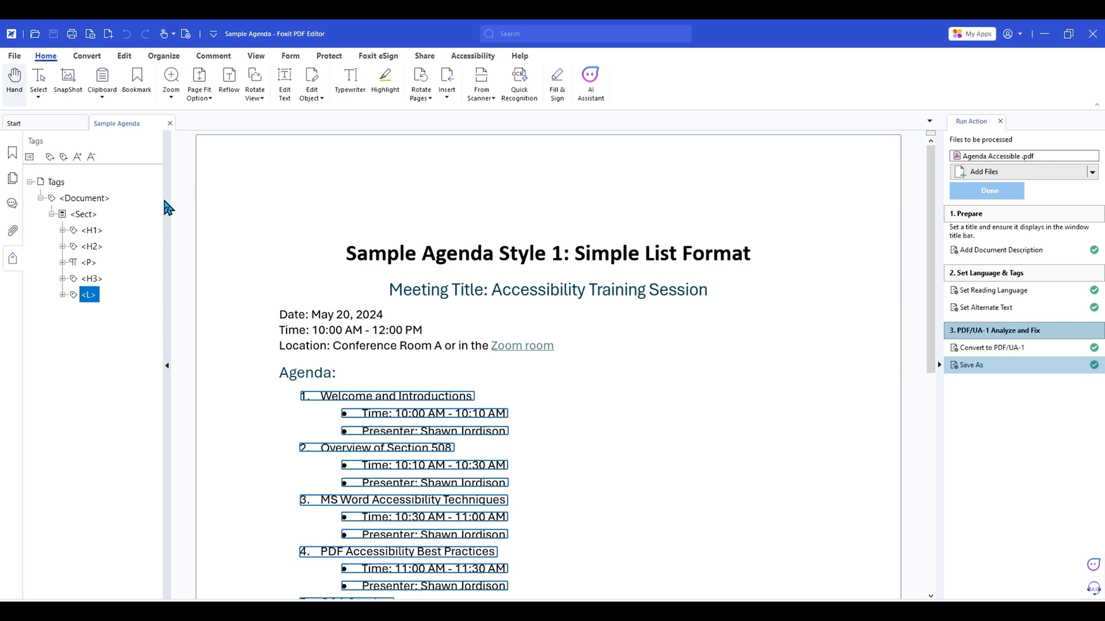